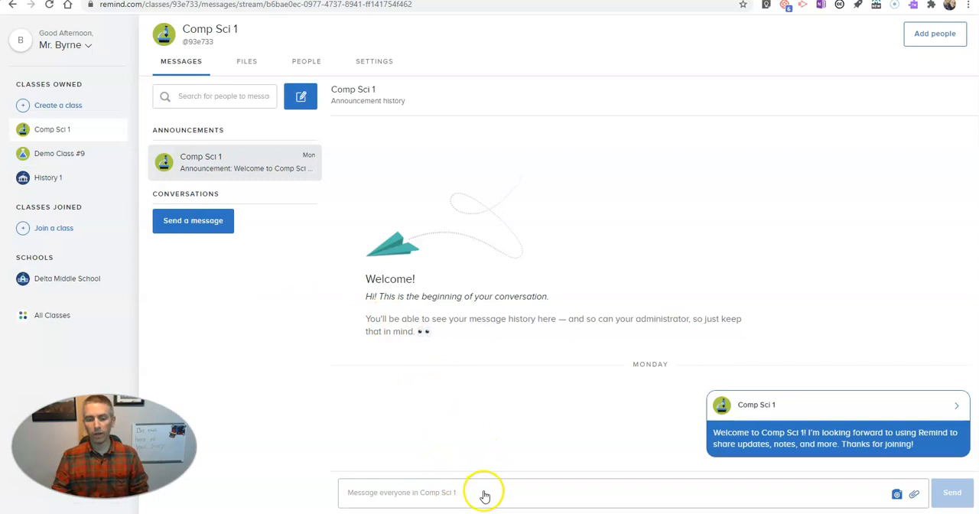
Start a Comp Sci 1 announcement, discard the empty draft, and return to the Comp Sci 1 page
left_click(481, 491)
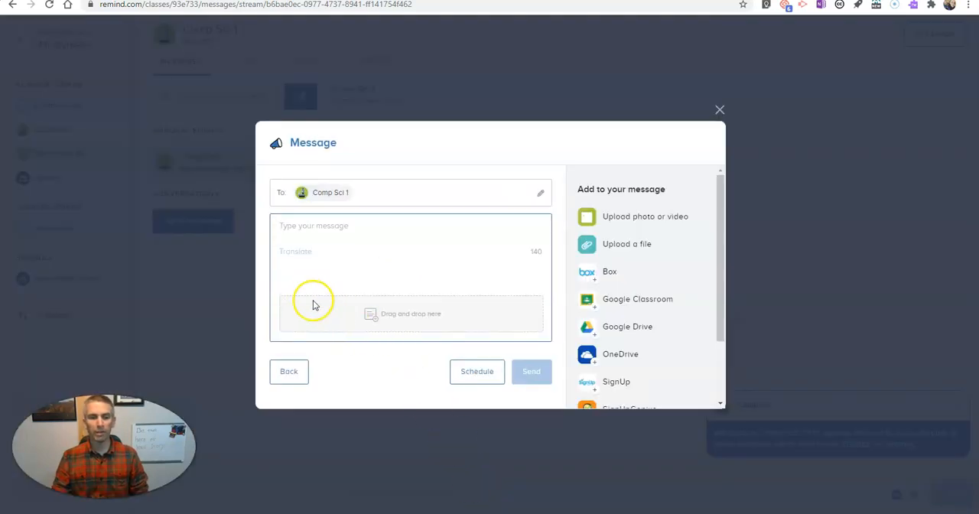
mouse_move(715, 95)
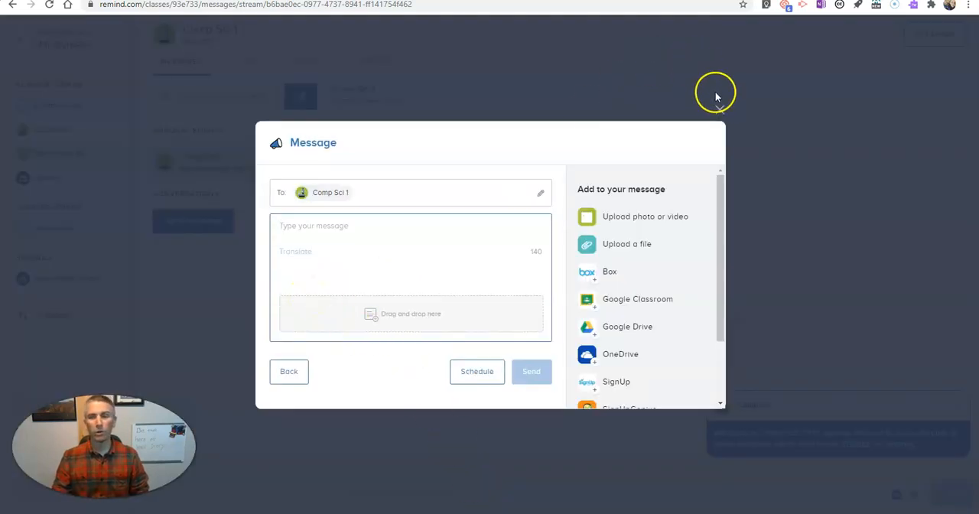
left_click(288, 371)
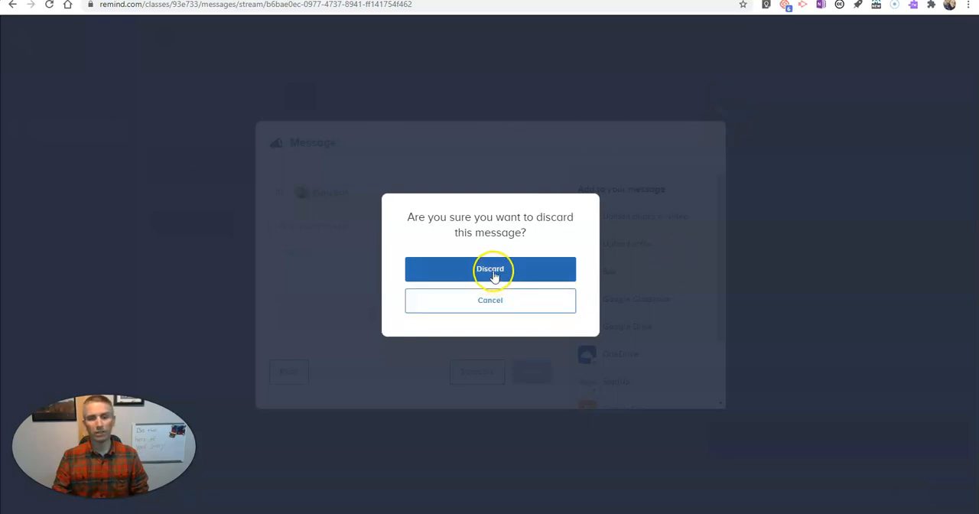
left_click(490, 268)
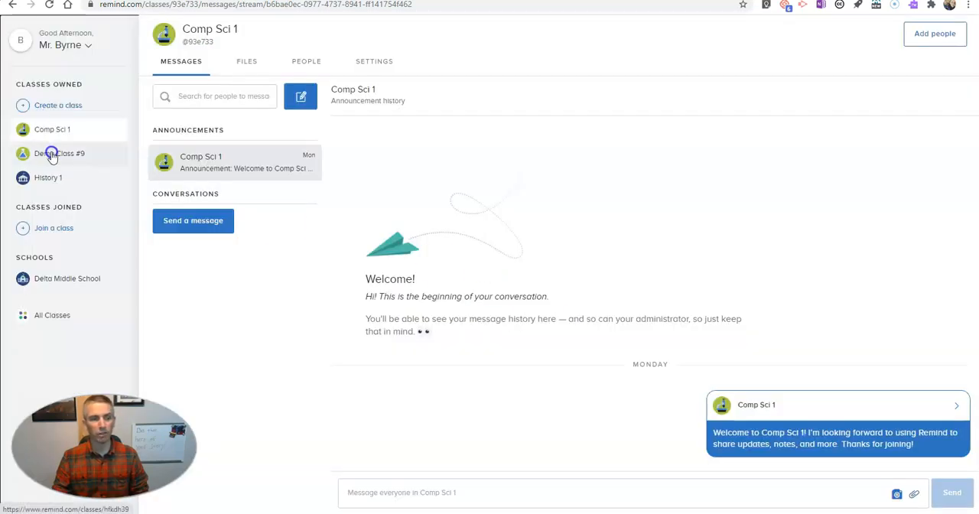
left_click(59, 153)
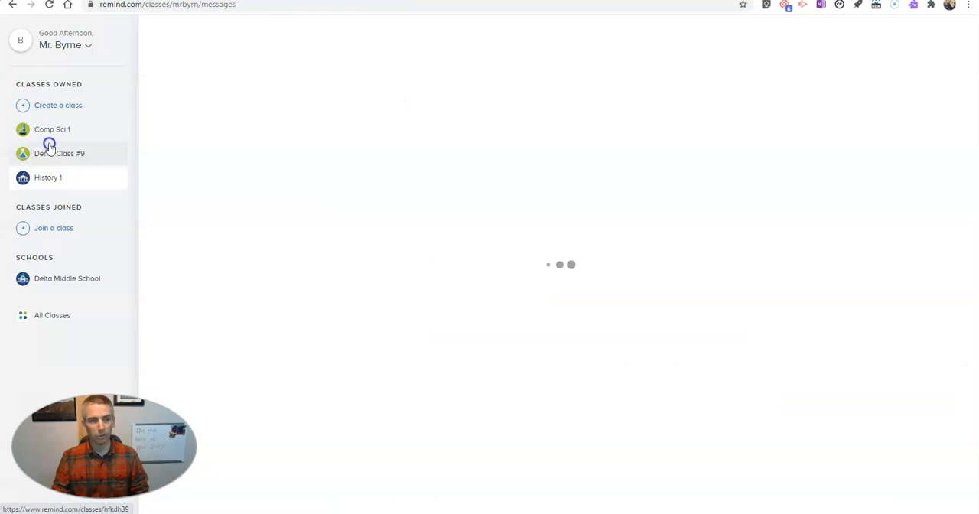
left_click(52, 128)
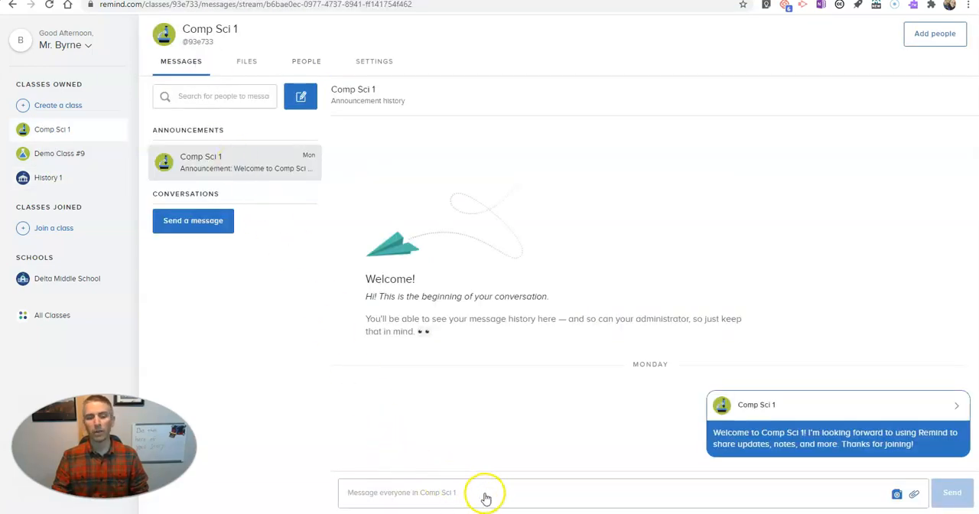
Draft a new Comp Sci 1 announcement reading "Reminder! Tomorrow is picture day!"
left_click(485, 491)
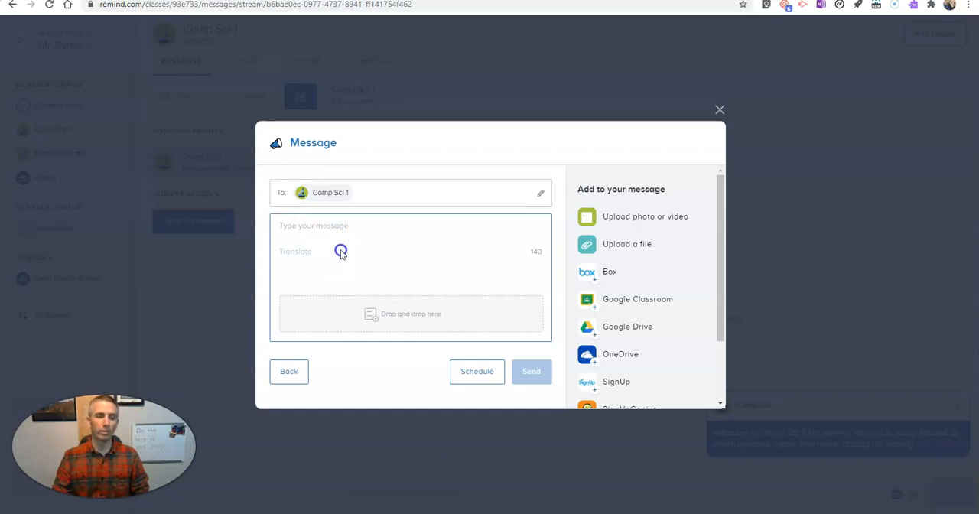
type("Reminder! Tomorrow is p")
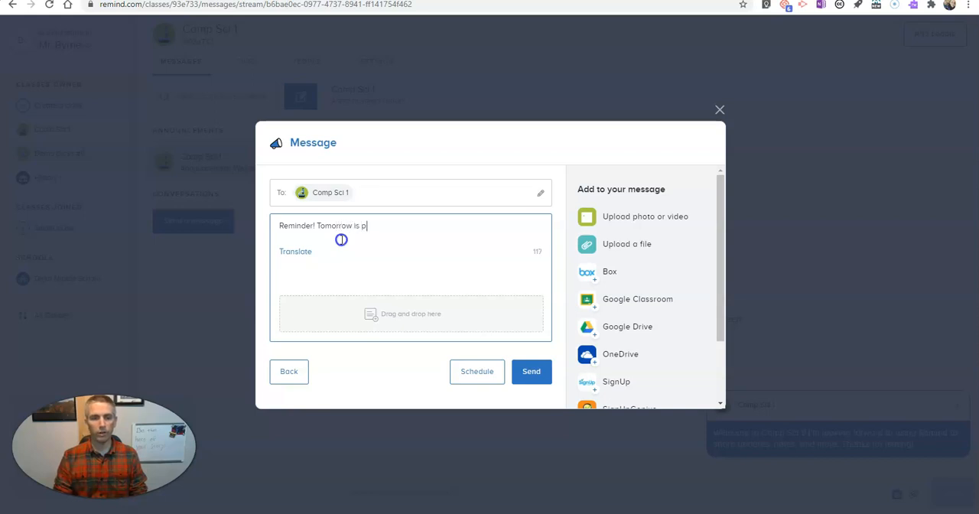
type("icture day!")
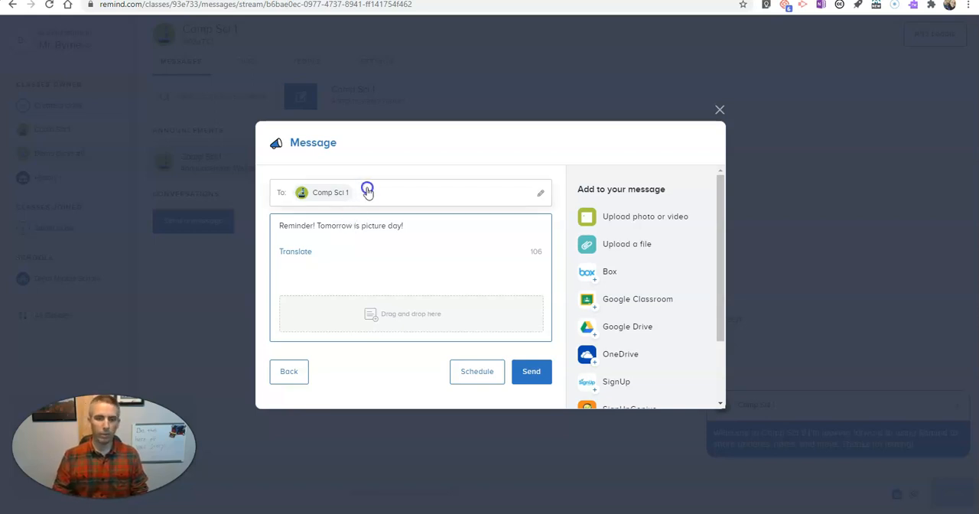
mouse_move(306, 192)
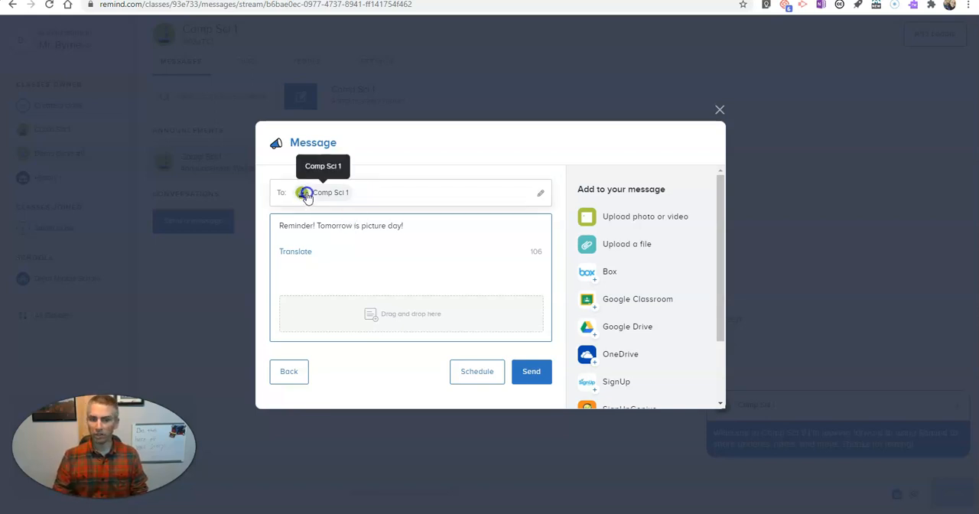
Address the reminder to History 1 and Demo Class #9 in addition to Comp Sci 1
left_click(330, 191)
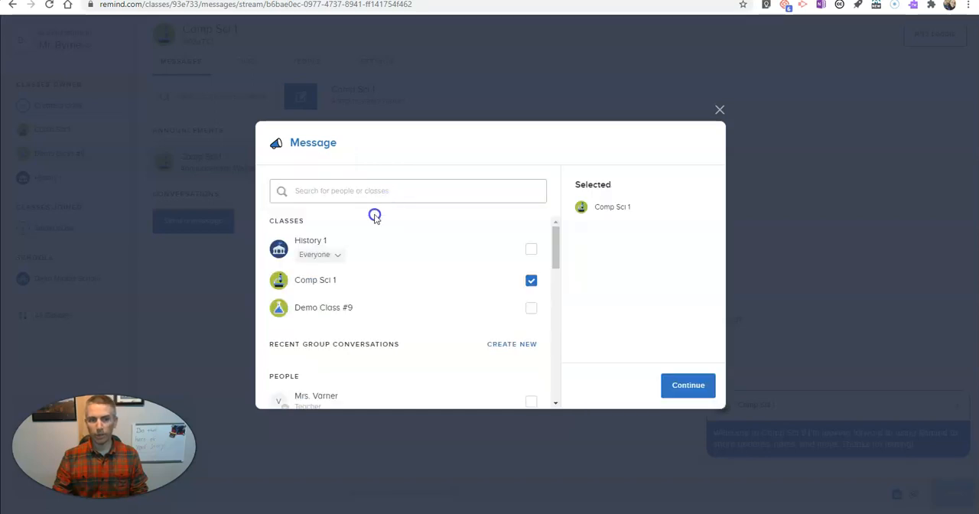
left_click(531, 249)
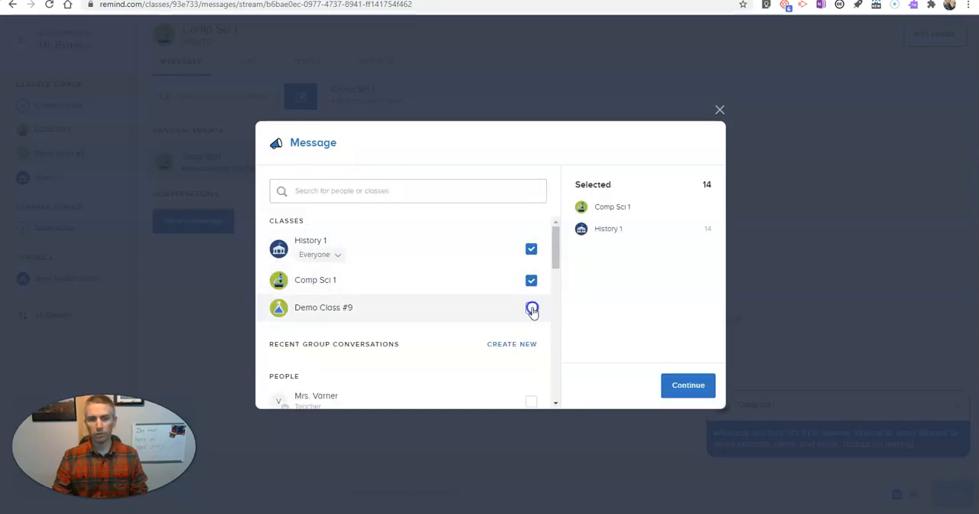
left_click(531, 307)
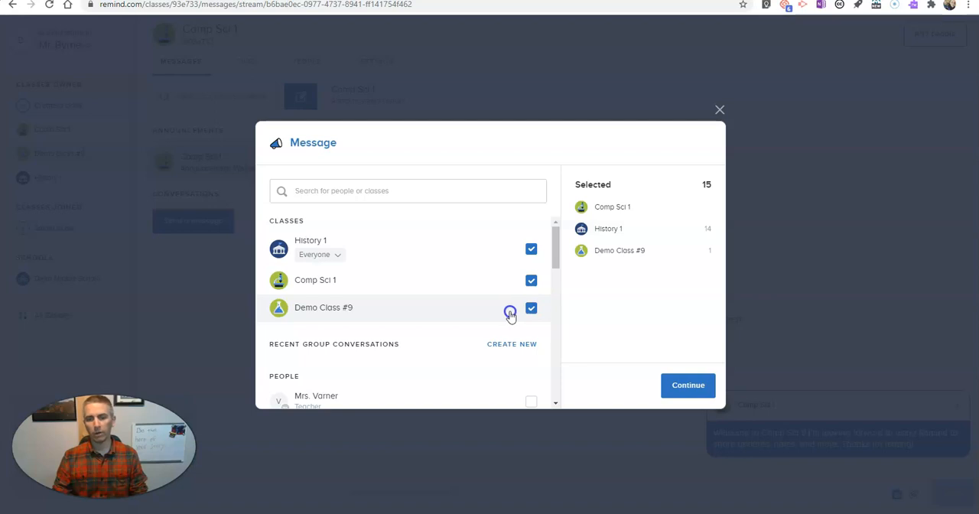
left_click(687, 385)
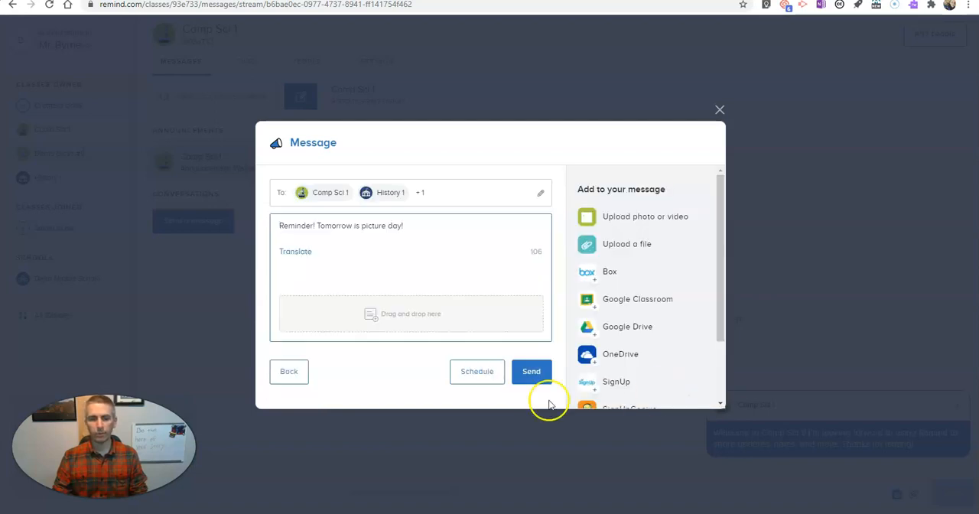
mouse_move(653, 220)
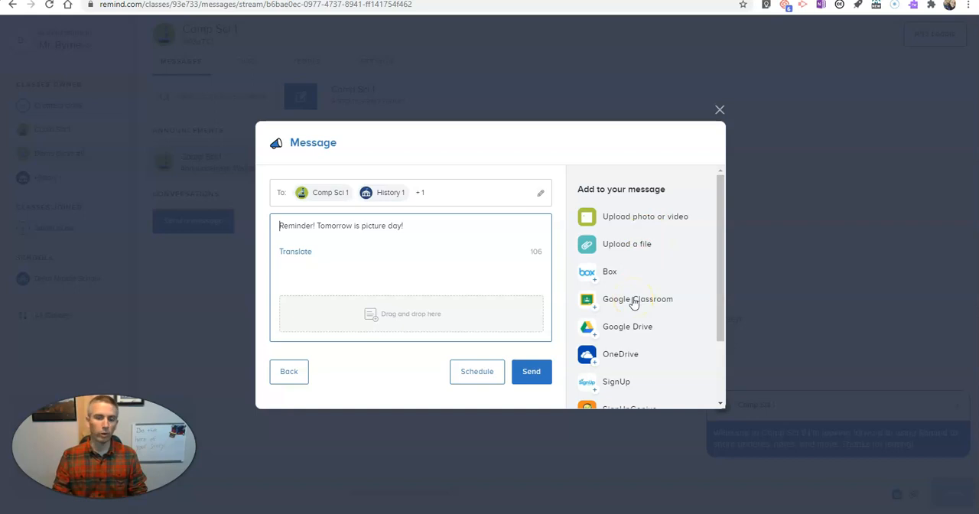
mouse_move(600, 336)
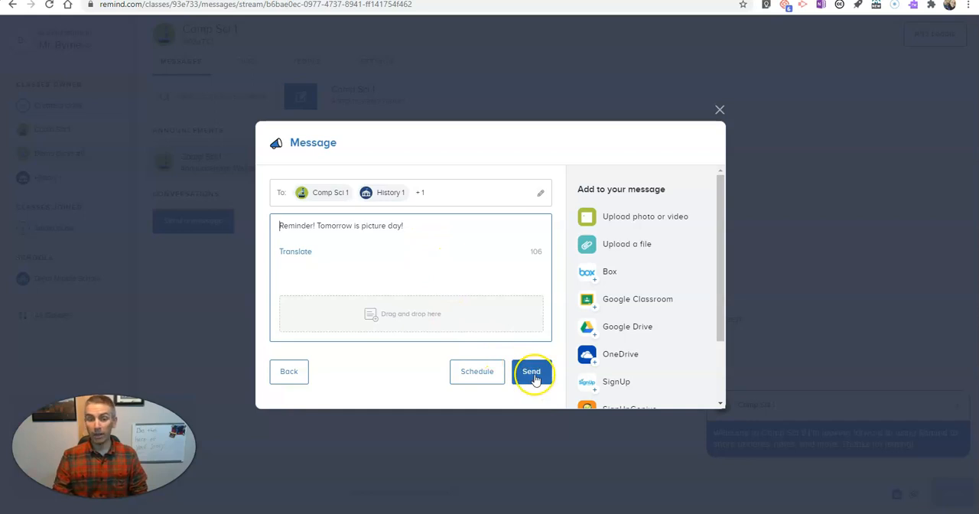
Bring up the send-later options showing 8/27/2020 at 5:05 PM for the reminder
left_click(531, 371)
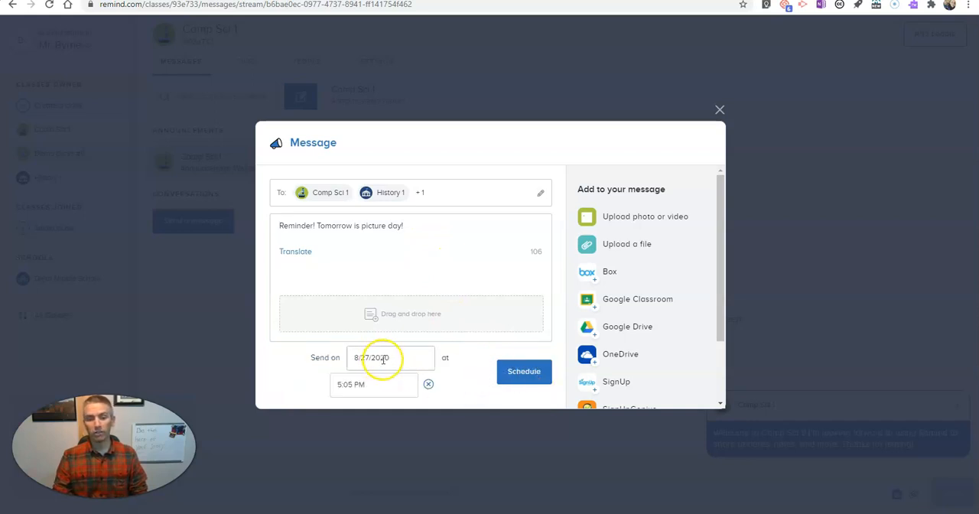
Schedule the picture day announcement to send at 5:55 PM
left_click(391, 358)
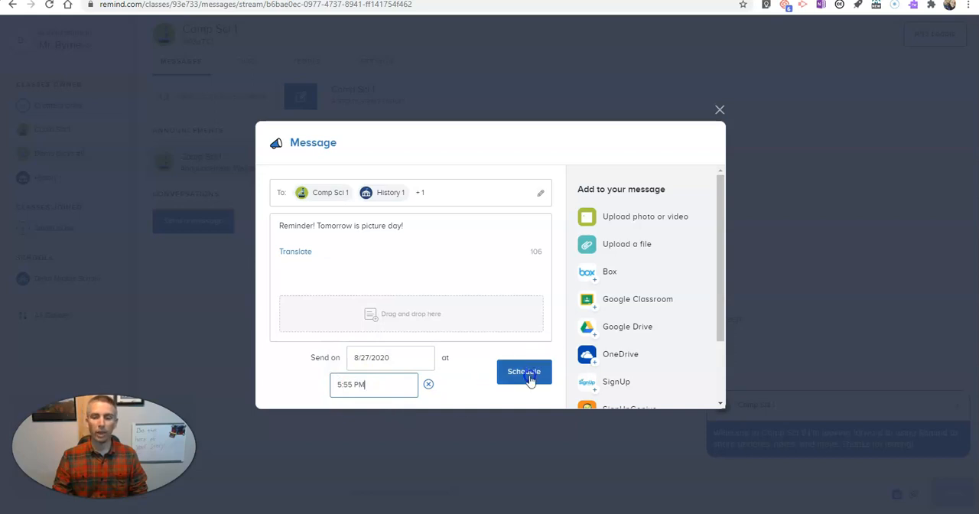
left_click(524, 371)
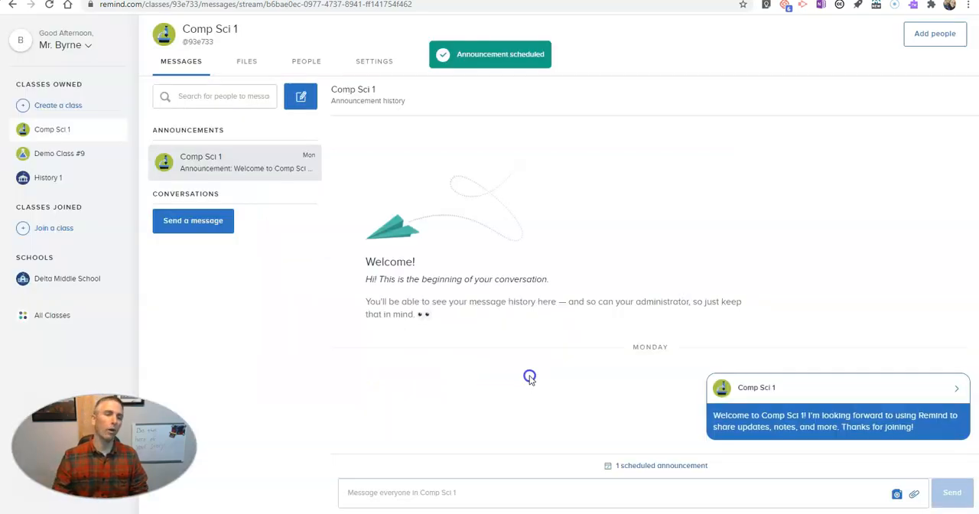